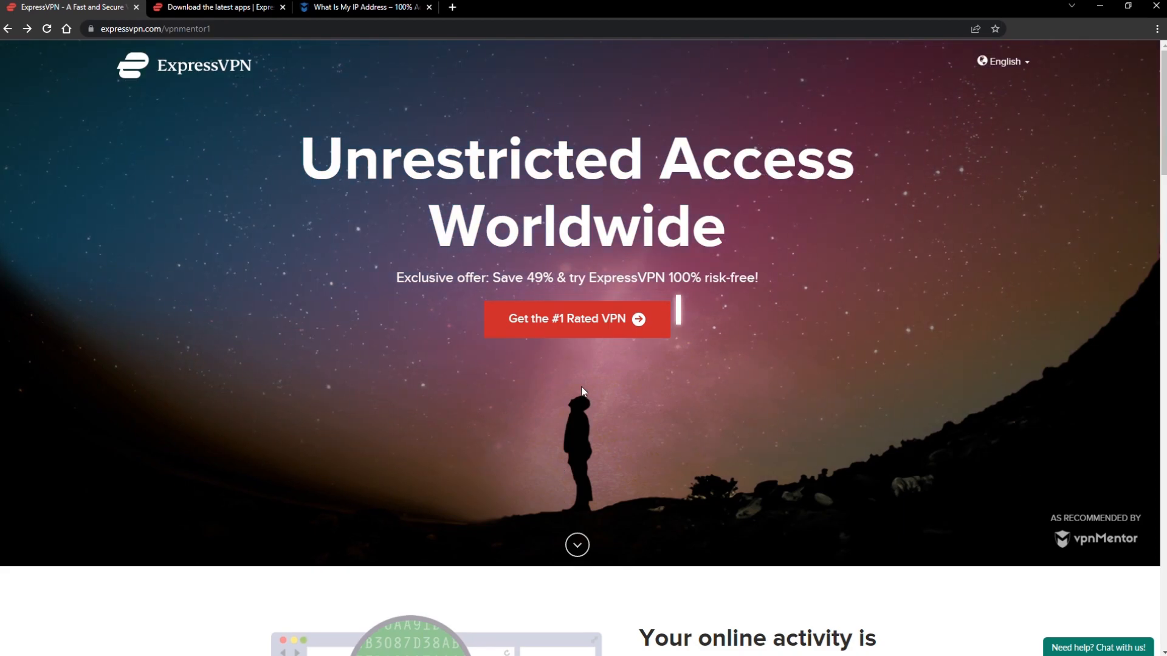
Review the ExpressVPN order page's plans and payment methods, then bring up the Windows app.
click(576, 319)
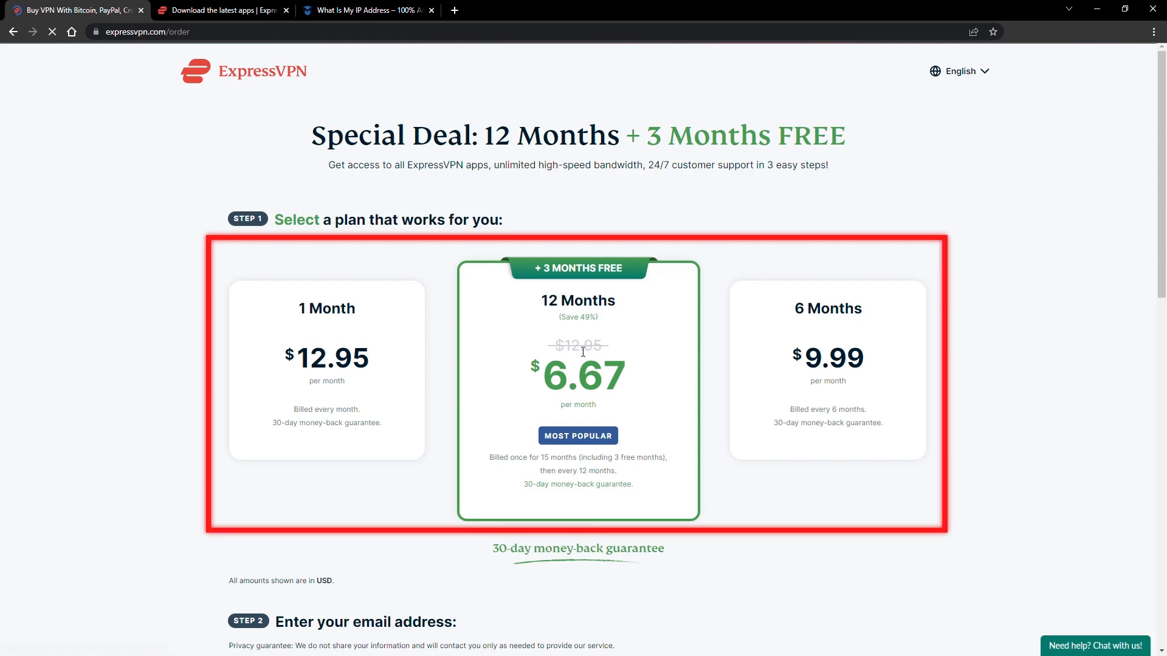
scroll(down, 3)
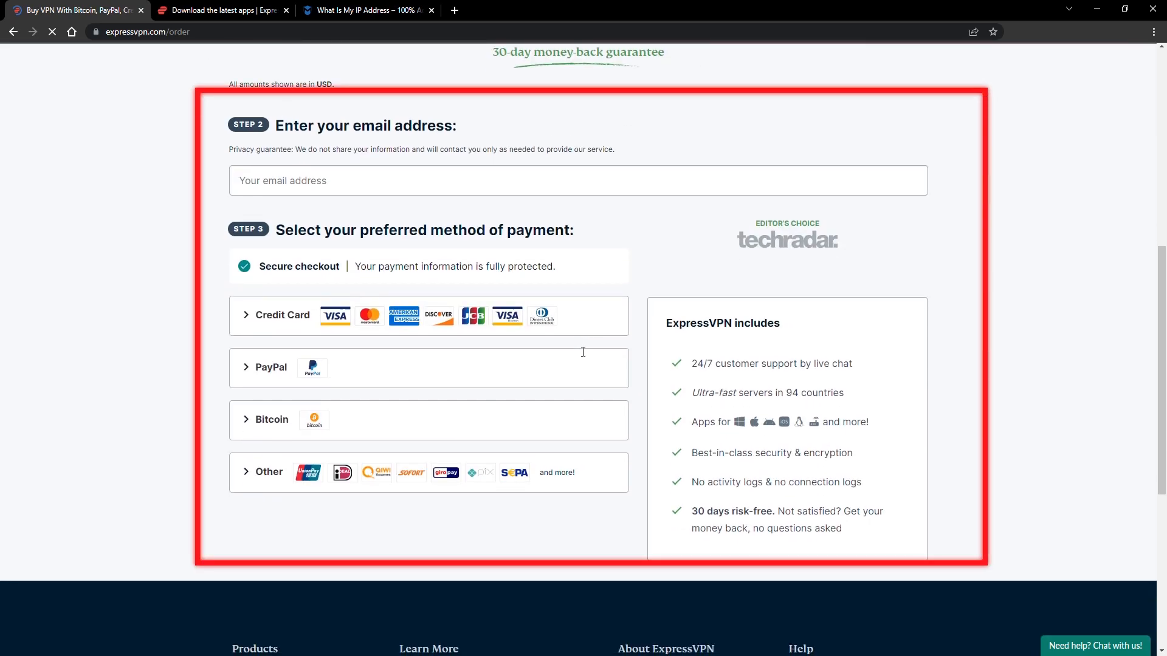
click(220, 7)
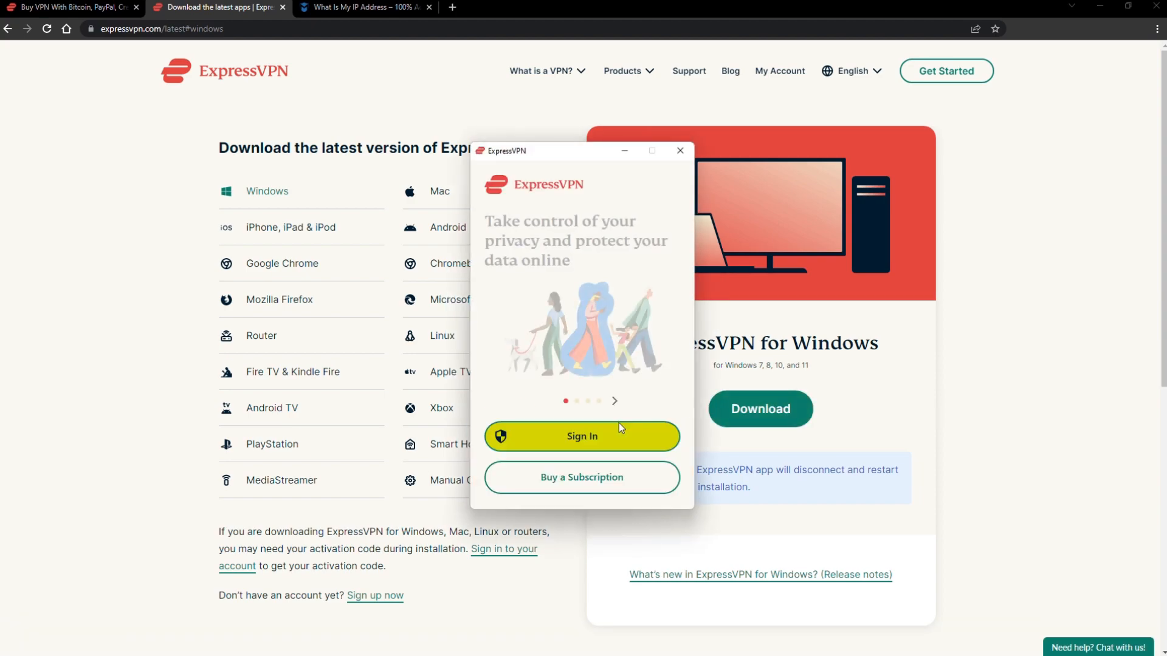
Sign in to the ExpressVPN app, reaching the UK - Docklands smart location screen.
click(582, 437)
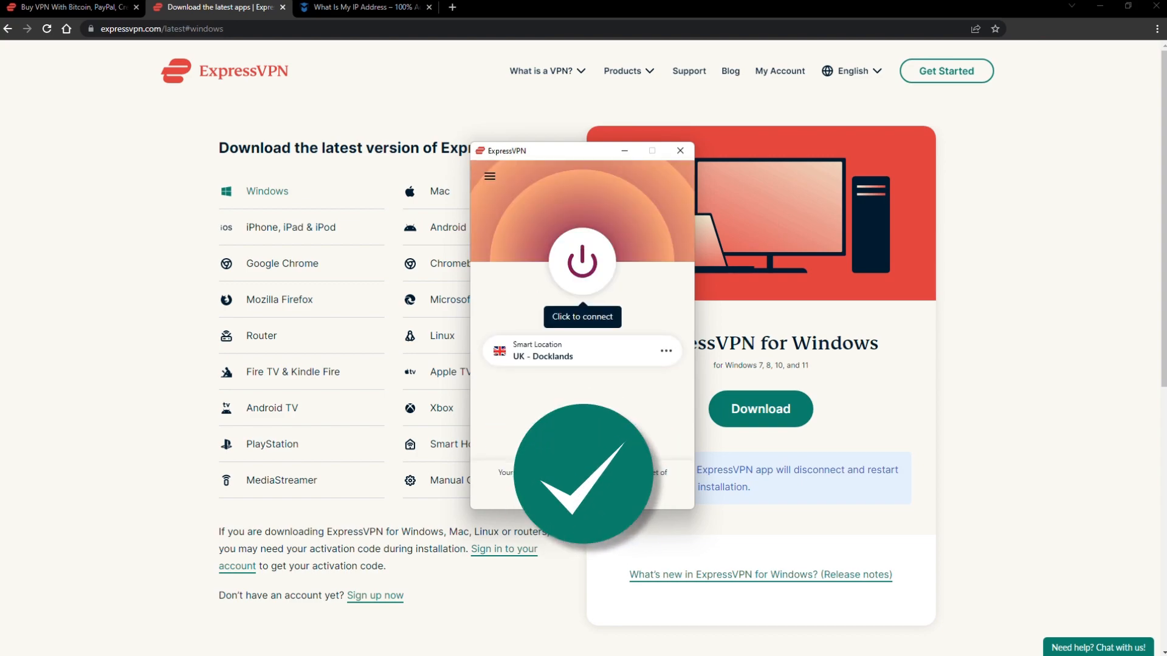
click(364, 6)
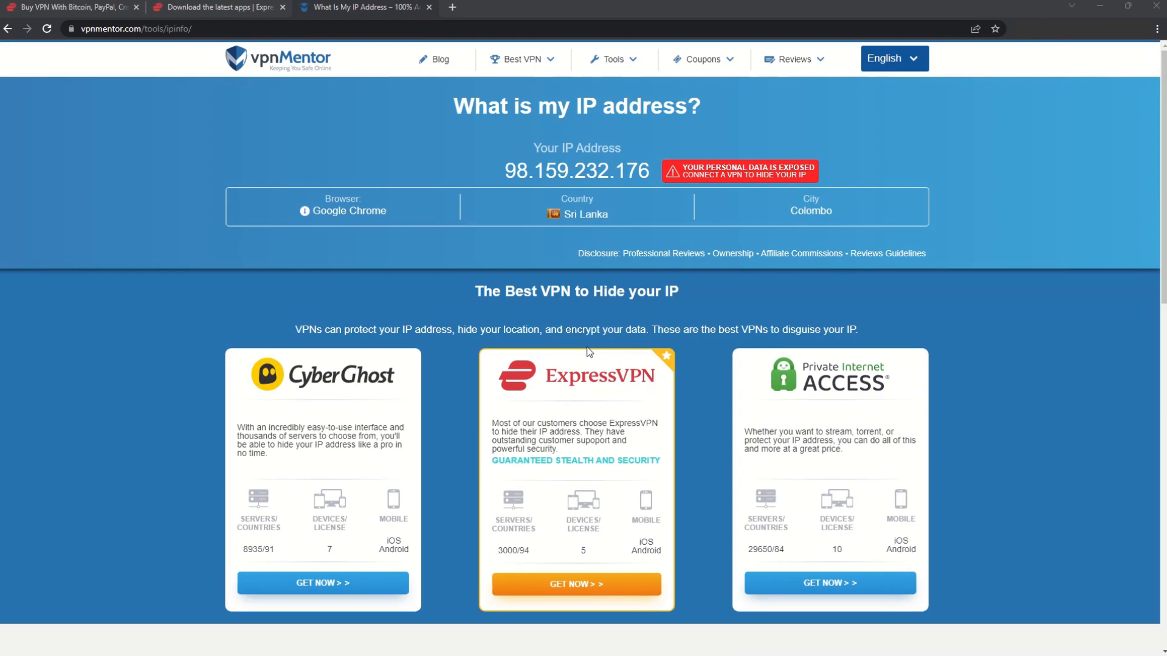
mouse_move(277, 59)
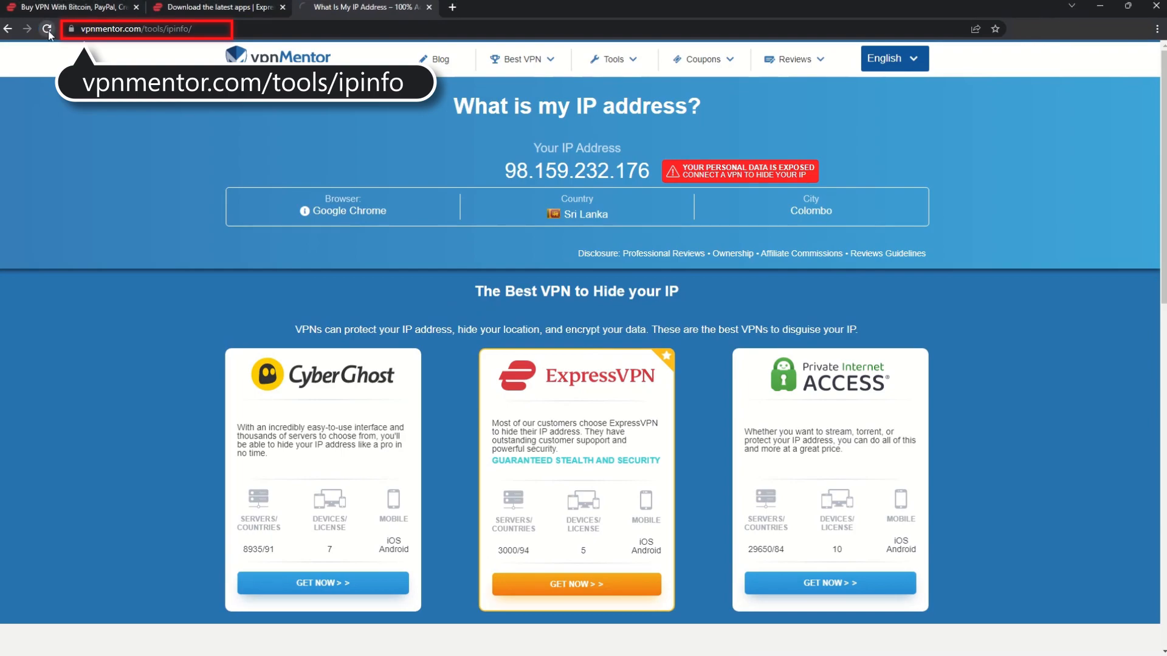
Reload the vpnMentor IP checker to show the unprotected IP and location.
click(47, 29)
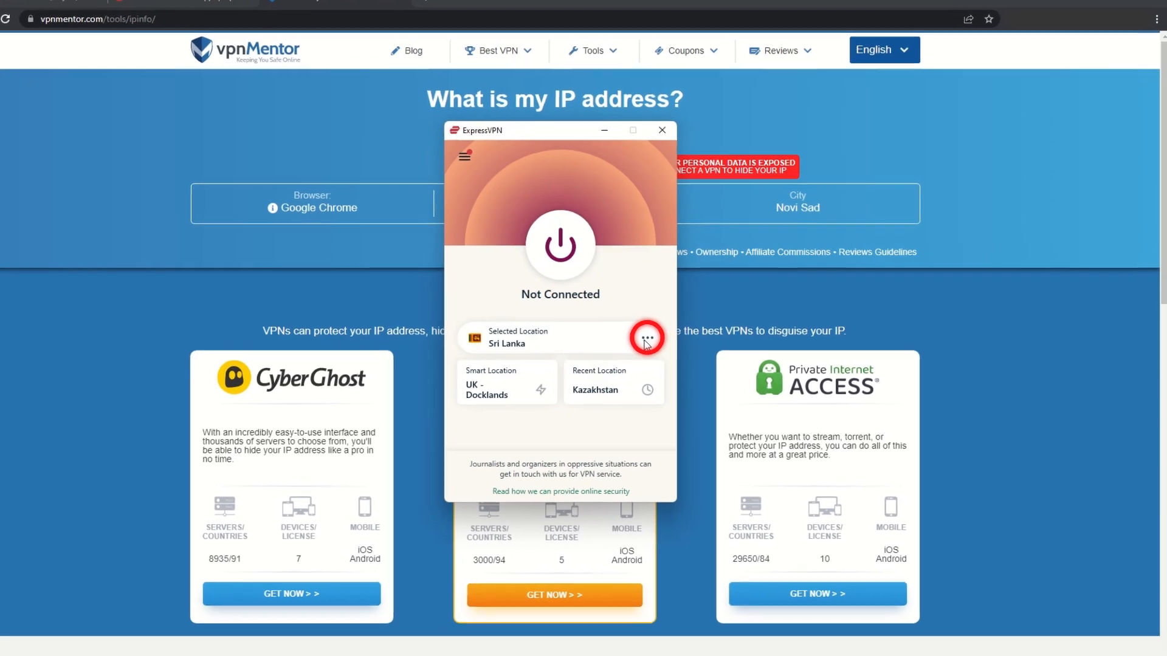
Search All Locations for Kazakhstan and connect to it.
click(646, 339)
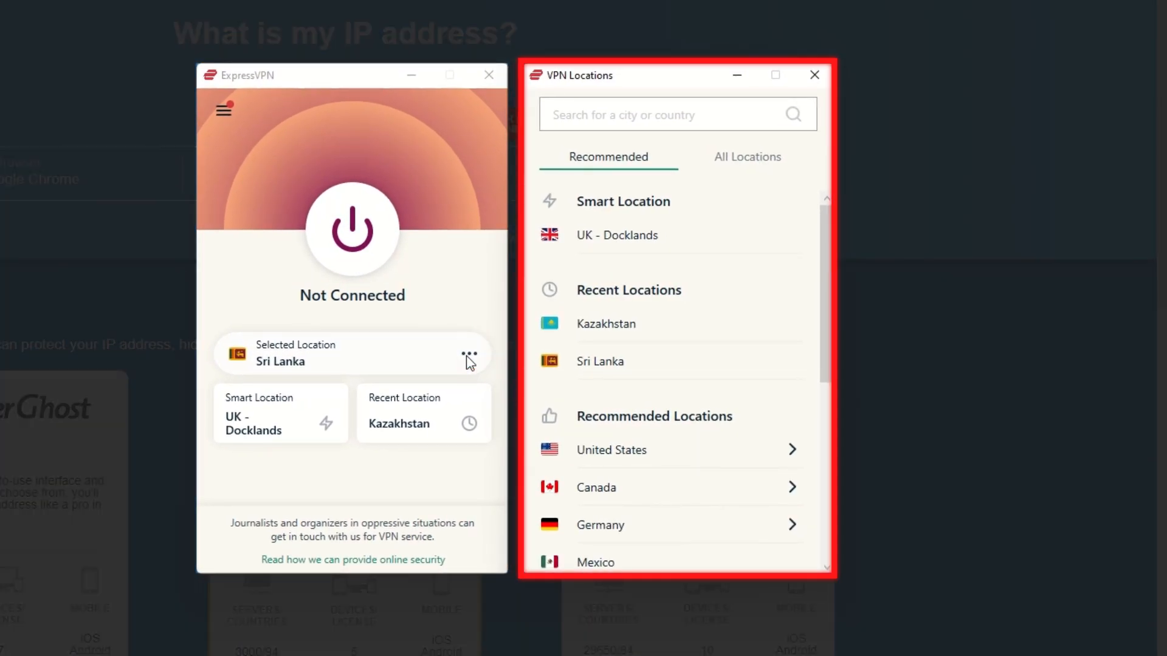
click(746, 157)
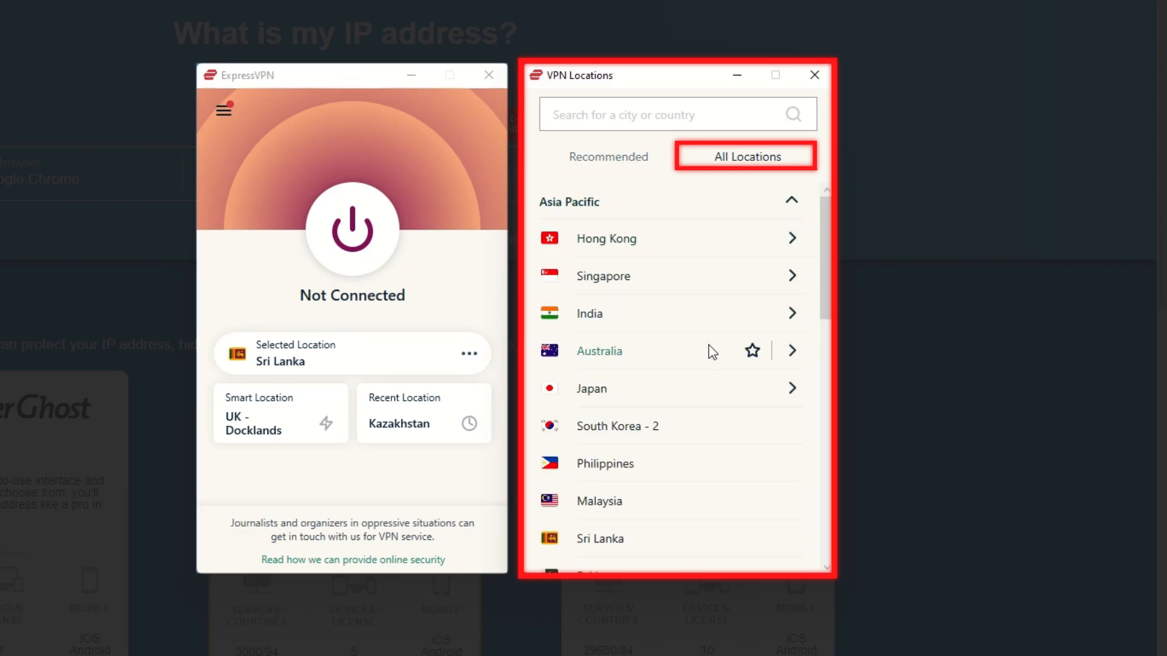
text(K)
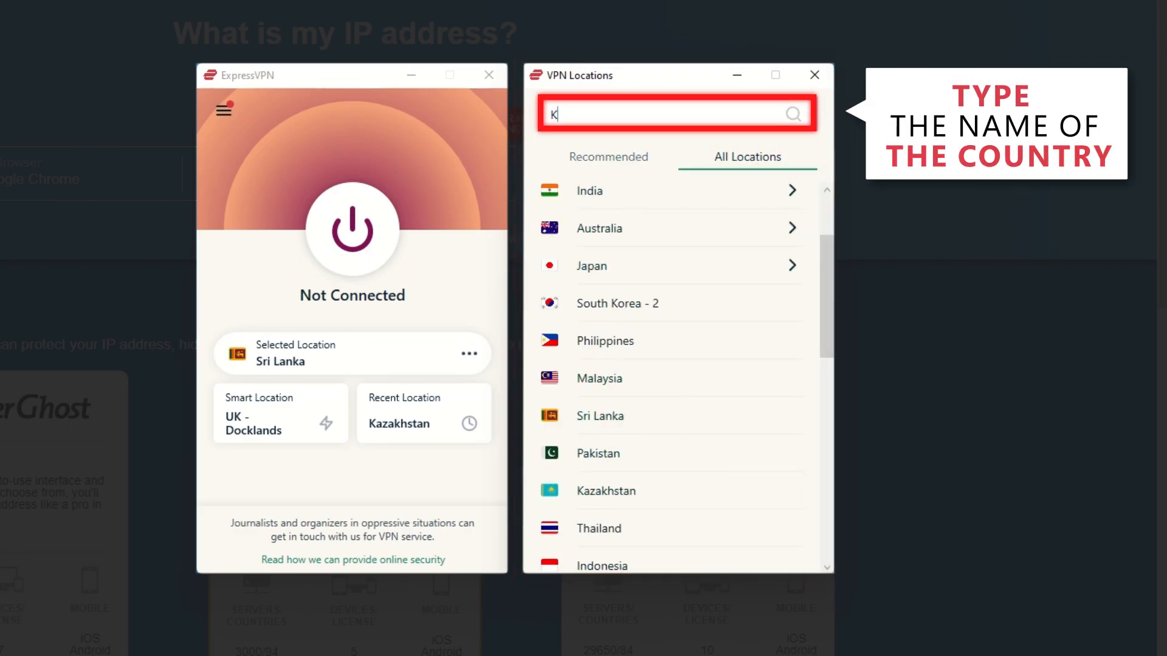
text(Kazakhstan)
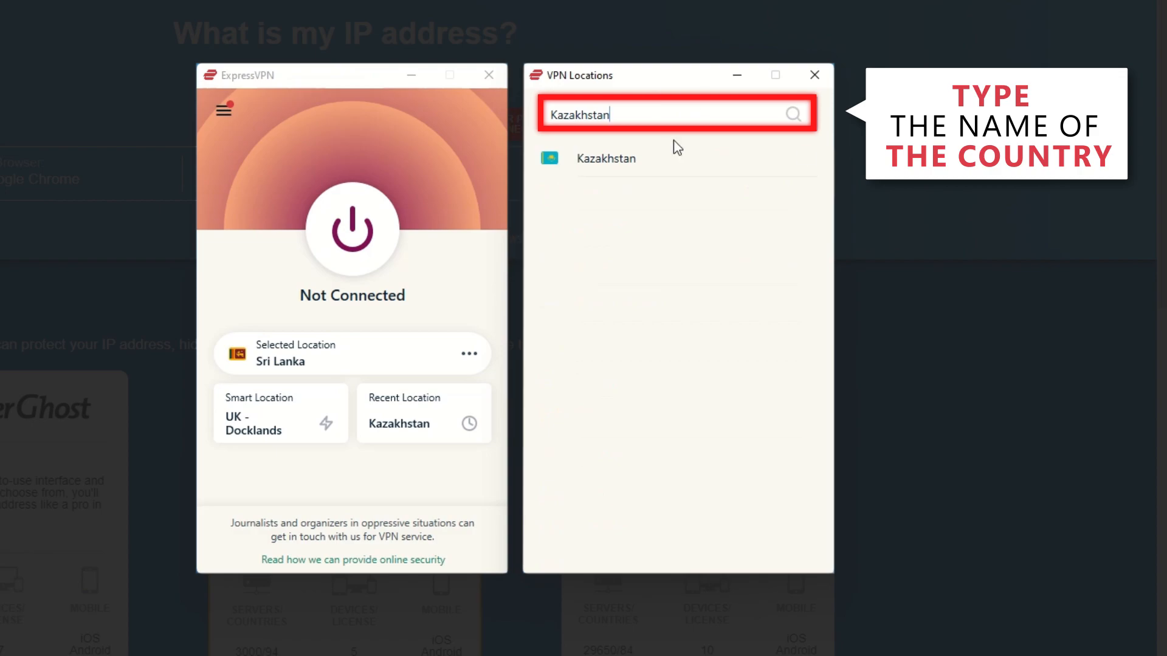
click(606, 158)
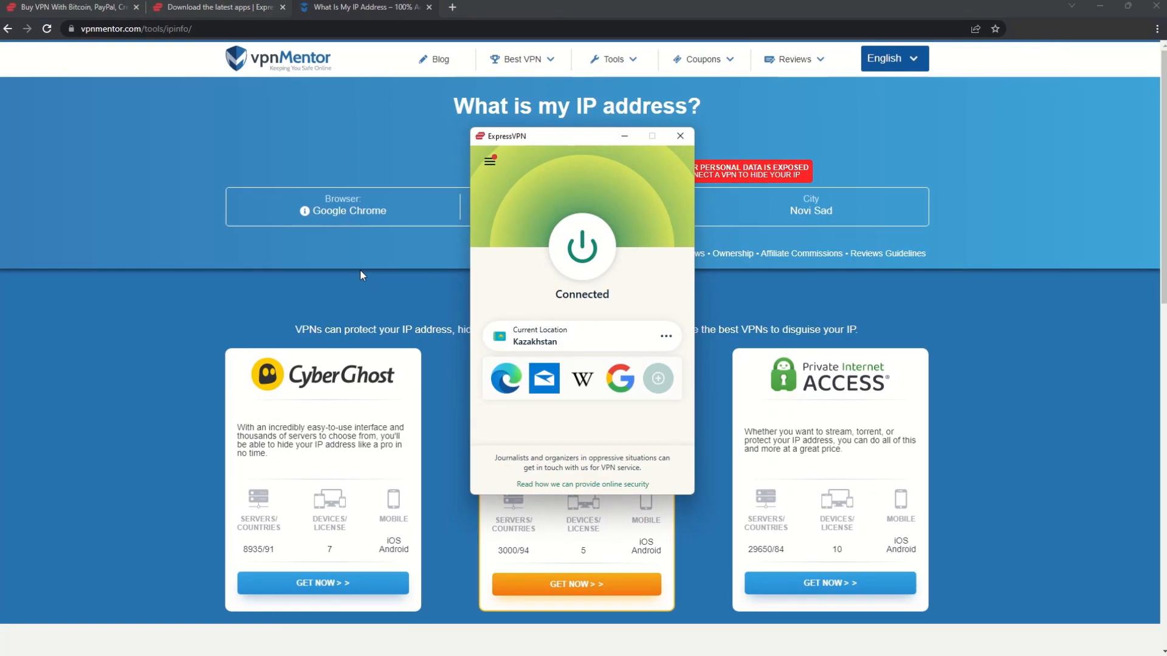
Reload the vpnMentor page to check for the new IP 188.246.37.58.
click(678, 135)
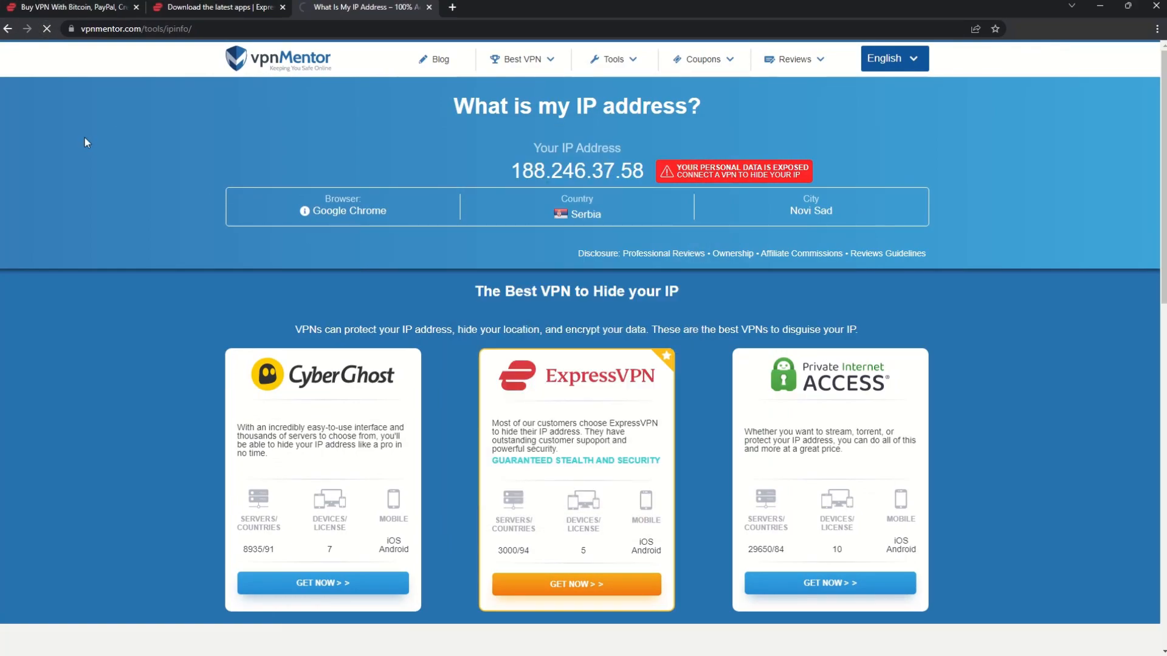